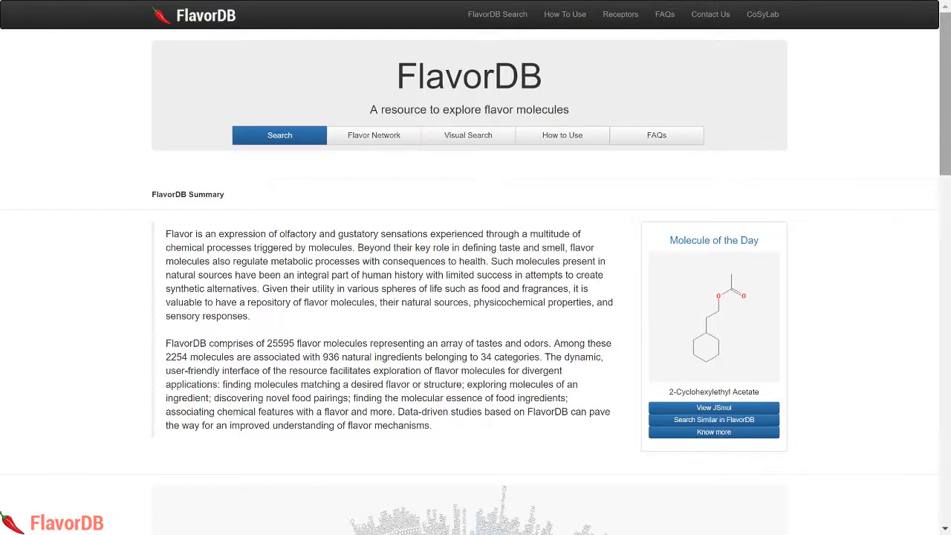
# - Reach The Flavor Network section and start loading the interactive flavor network
pyautogui.scroll(-3)
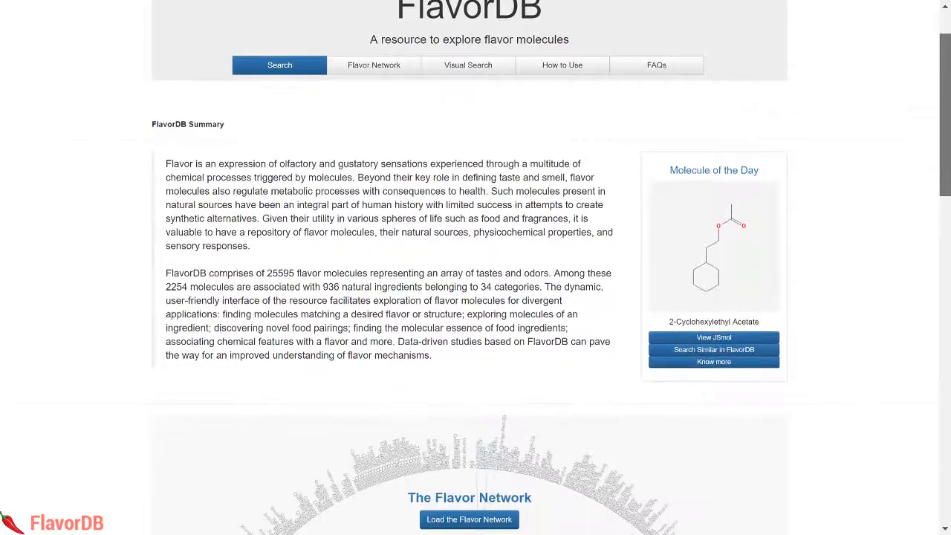
pyautogui.scroll(-3)
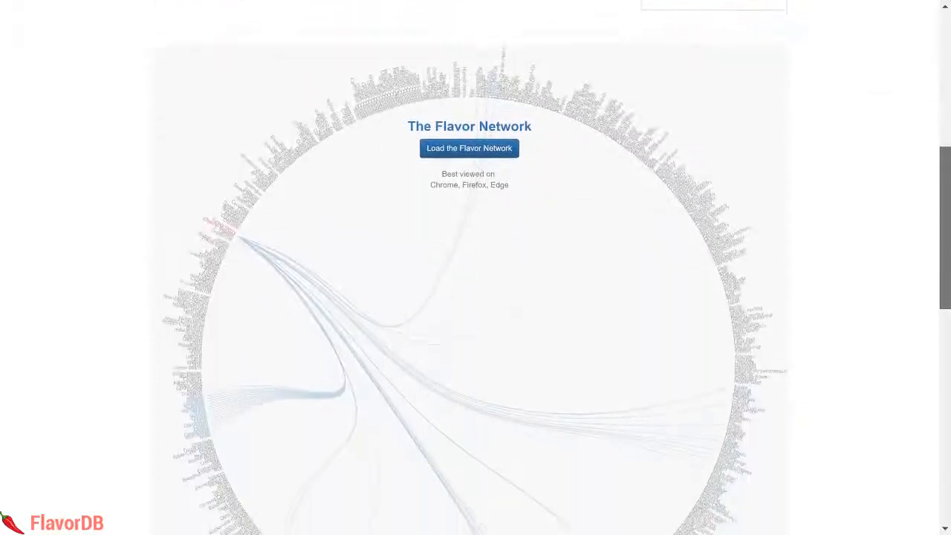
pyautogui.click(470, 149)
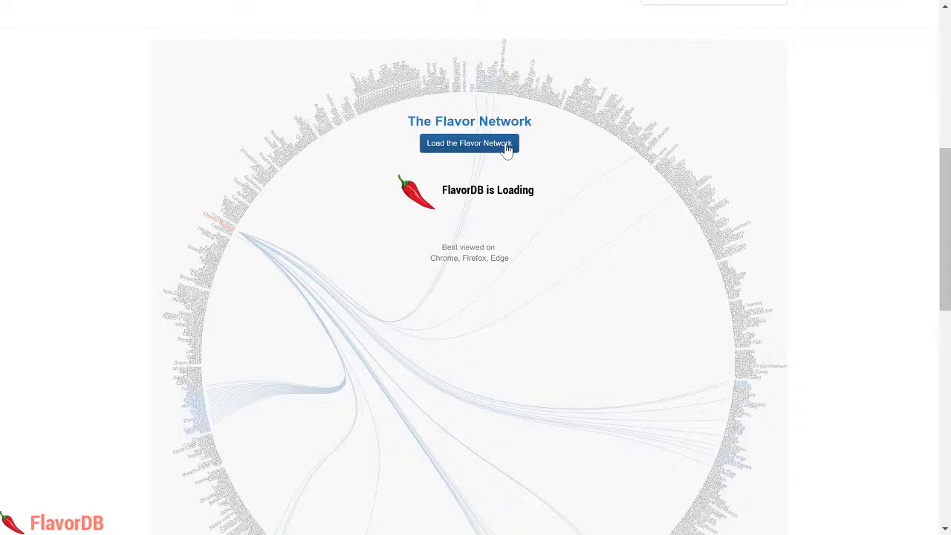
# - Select an ingredient label on the network circle to draw its flavor-sharing connections
pyautogui.click(470, 143)
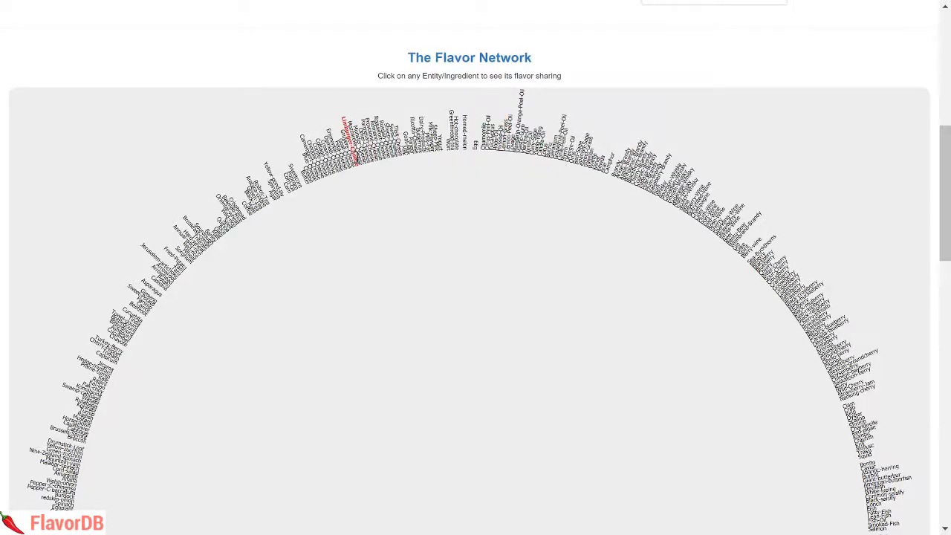
pyautogui.click(352, 156)
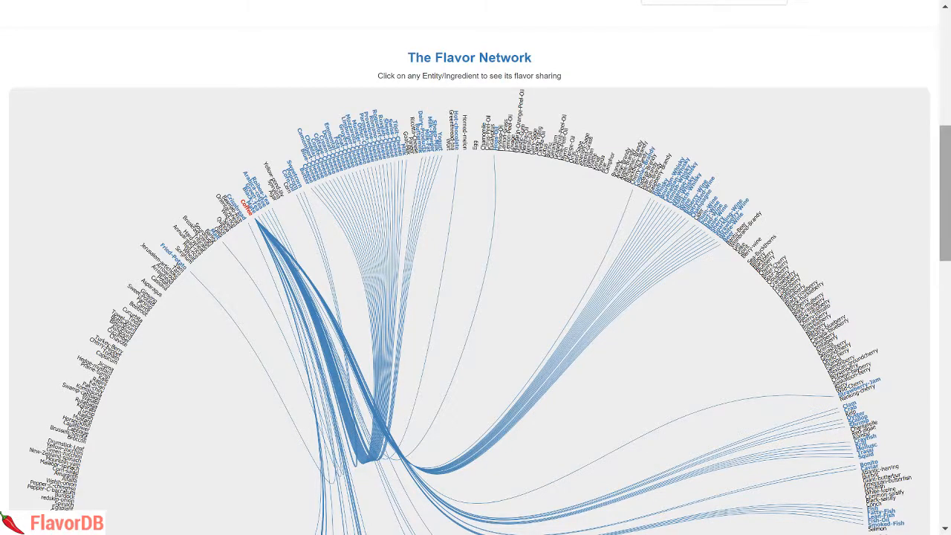
# - Scroll down to the Visual Search treemap of ingredient categories like Essential Oil and Herb
pyautogui.scroll(-3)
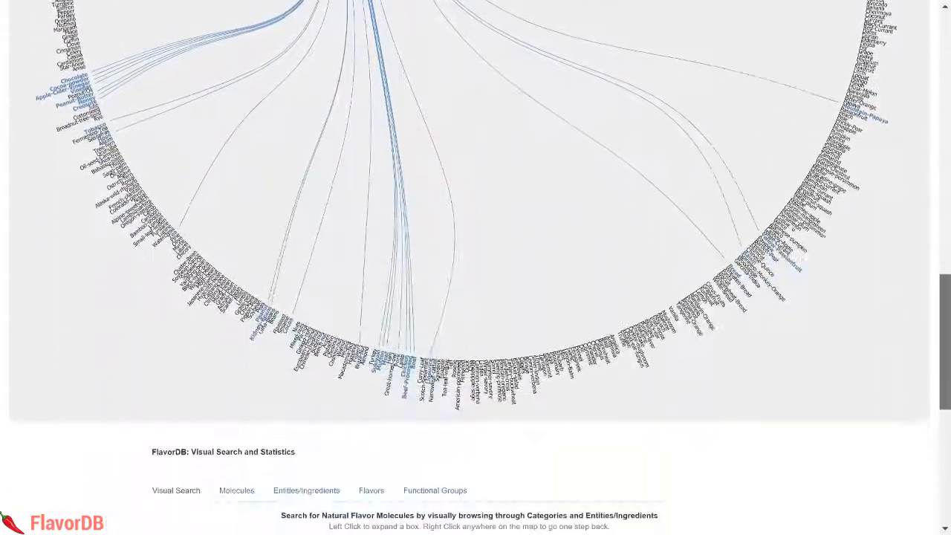
pyautogui.scroll(-3)
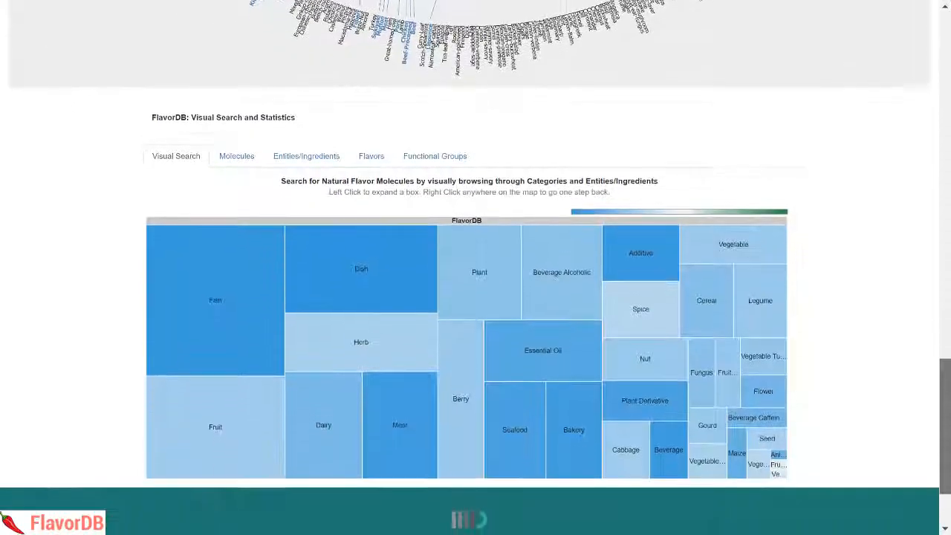
pyautogui.scroll(-3)
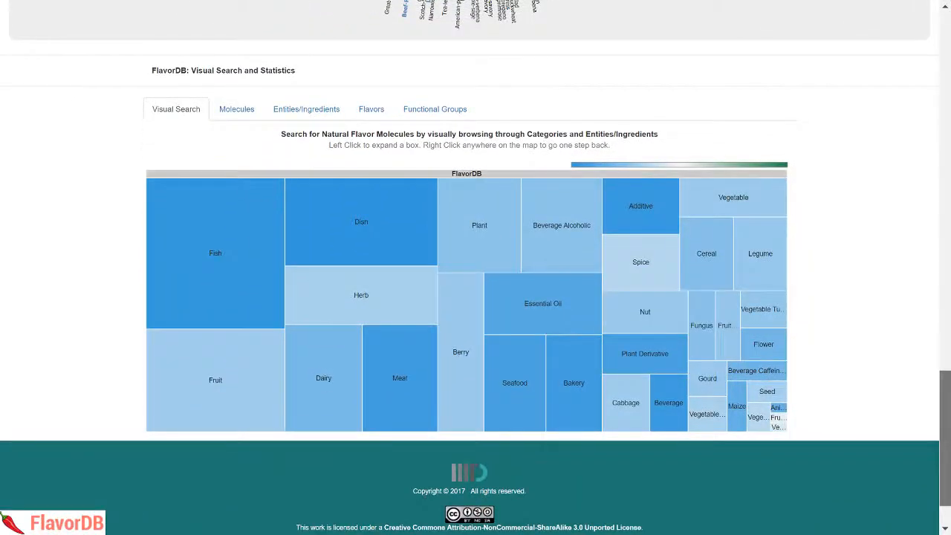
pyautogui.scroll(-3)
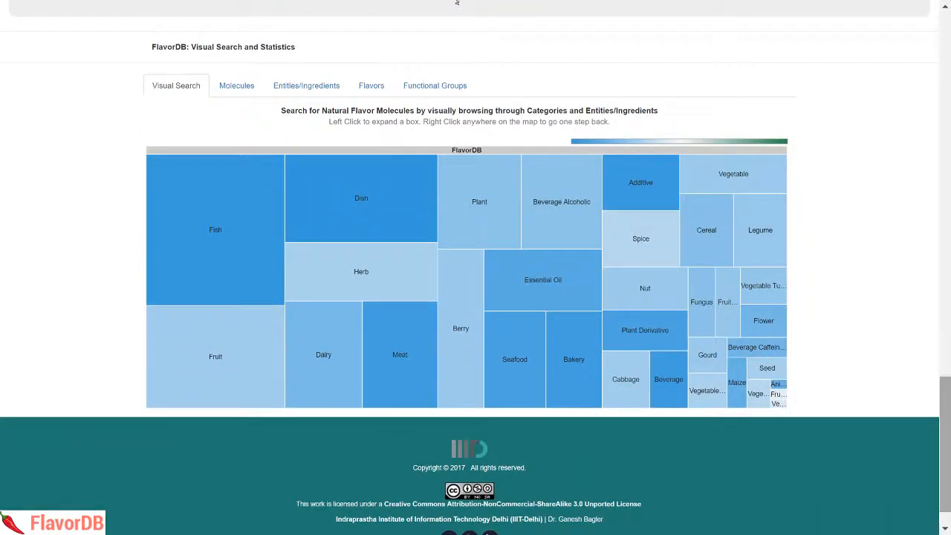
pyautogui.moveTo(491, 290)
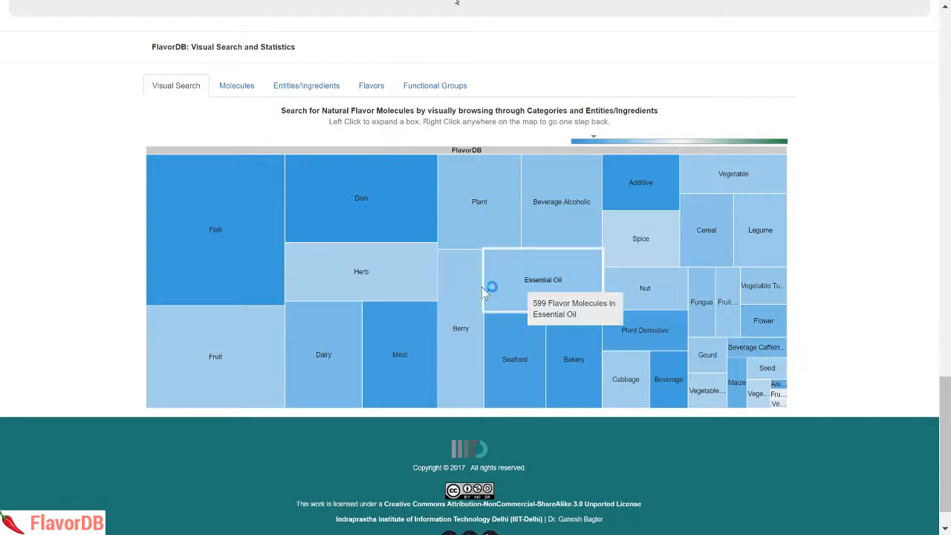
pyautogui.moveTo(375, 287)
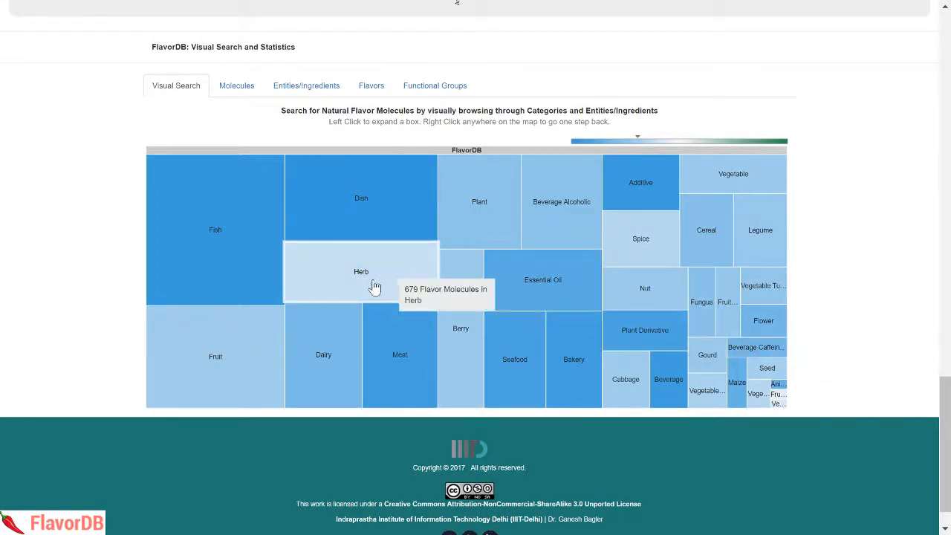
pyautogui.moveTo(318, 288)
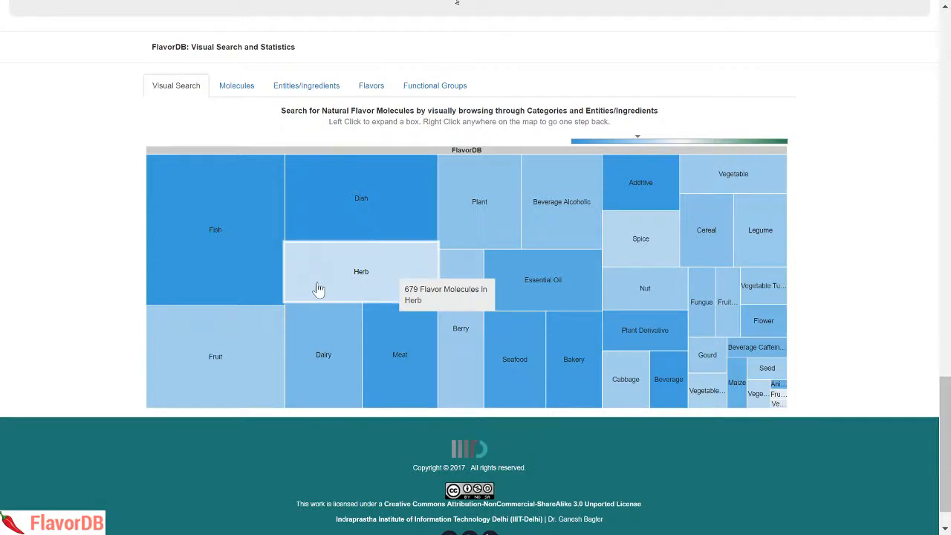
pyautogui.moveTo(217, 347)
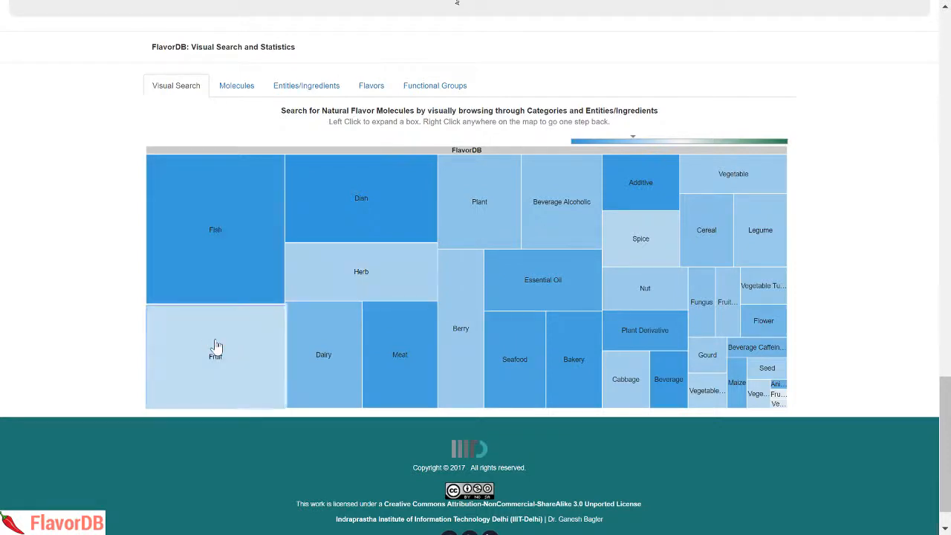
# - Expand the Fruit category in the treemap to reach the Apricot ingredient page
pyautogui.click(216, 355)
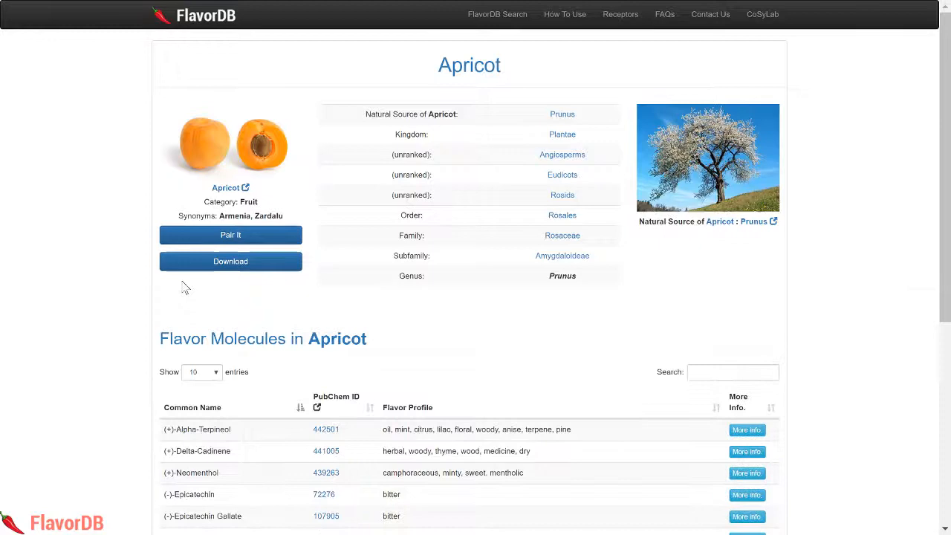
pyautogui.moveTo(865, 310)
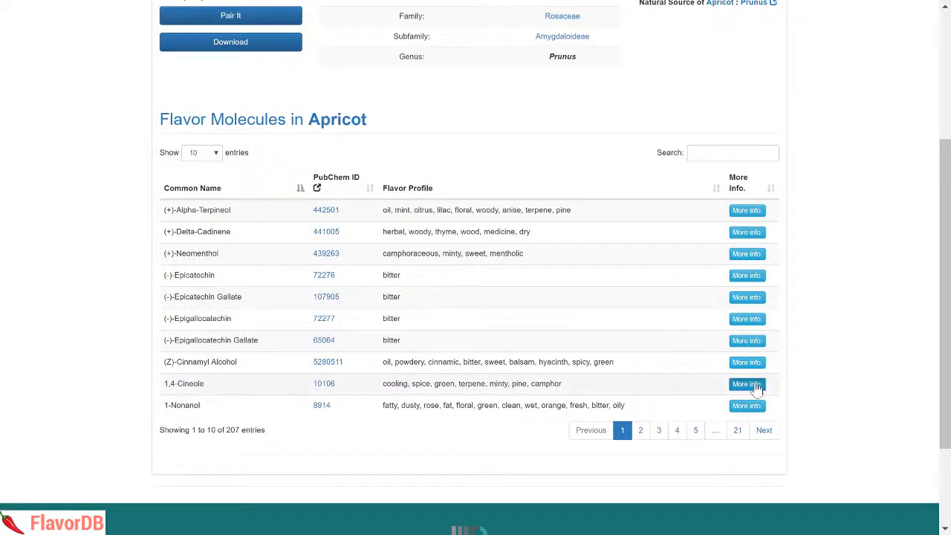
pyautogui.click(746, 384)
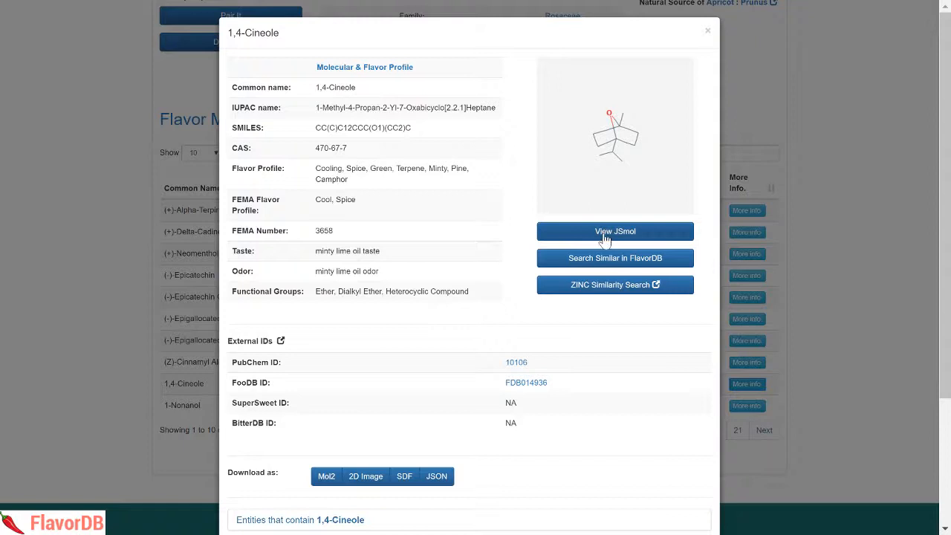
pyautogui.click(615, 232)
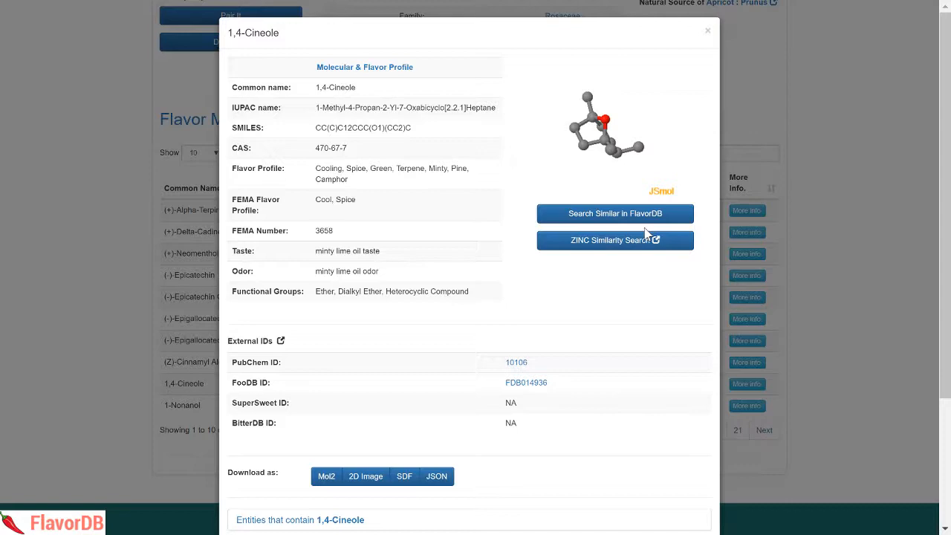
pyautogui.click(708, 30)
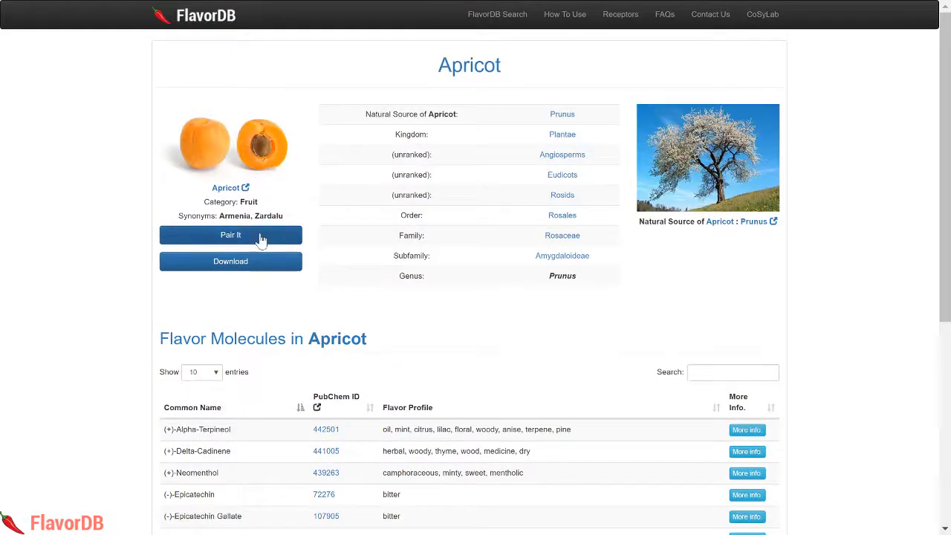
# - Use Pair It for Apricot and view the Fruit treemap expanded into individual fruit ingredients
pyautogui.click(230, 235)
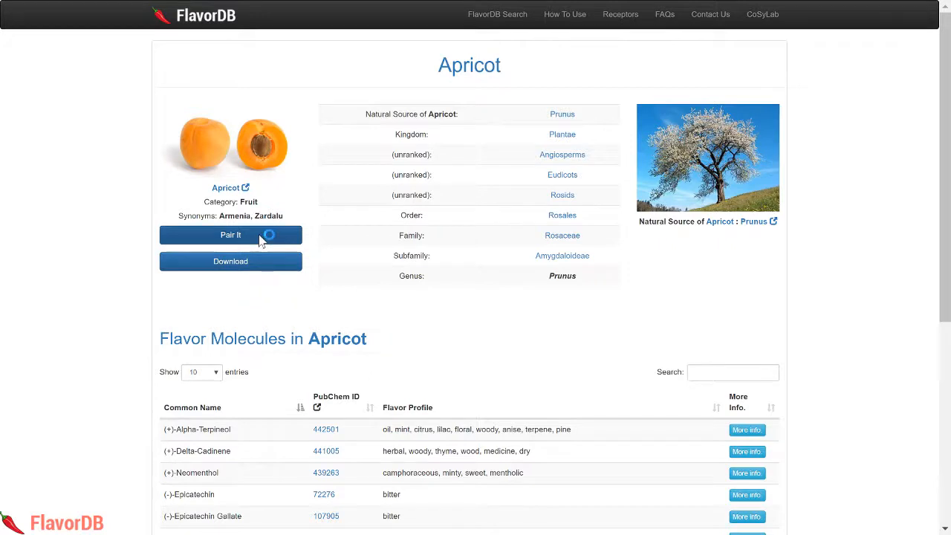
pyautogui.click(231, 234)
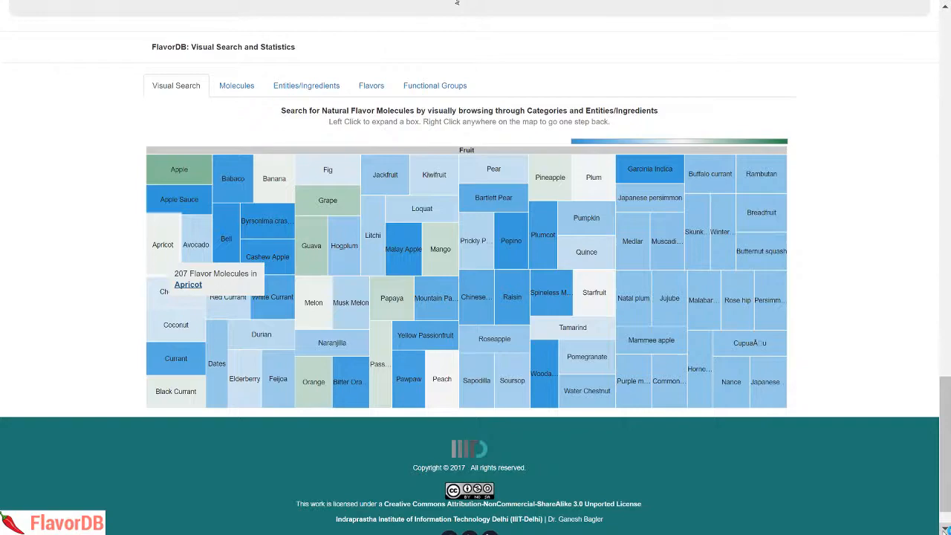
pyautogui.scroll(-3)
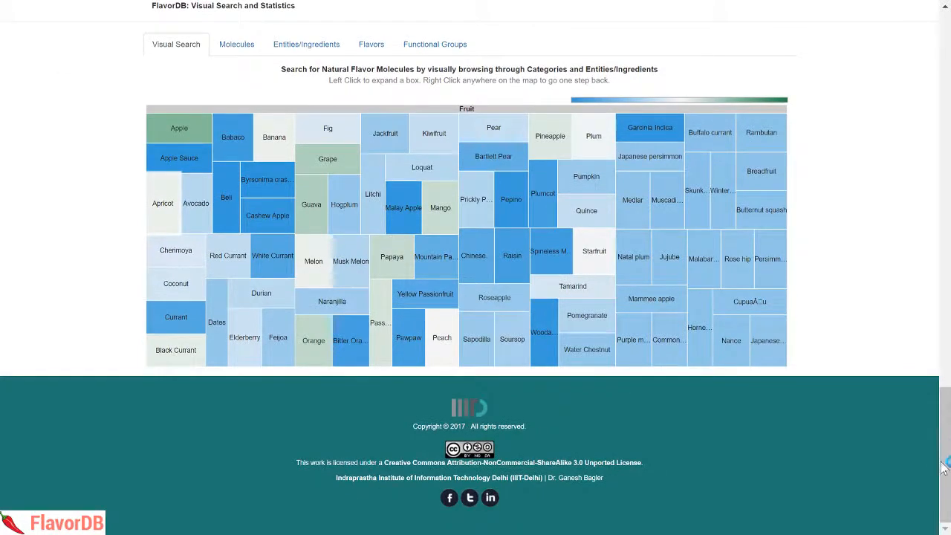